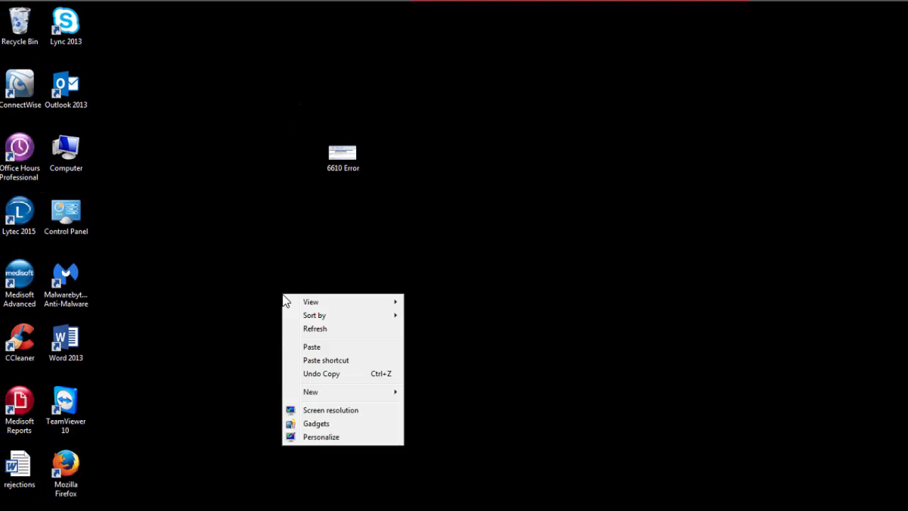
mouse_move(320, 437)
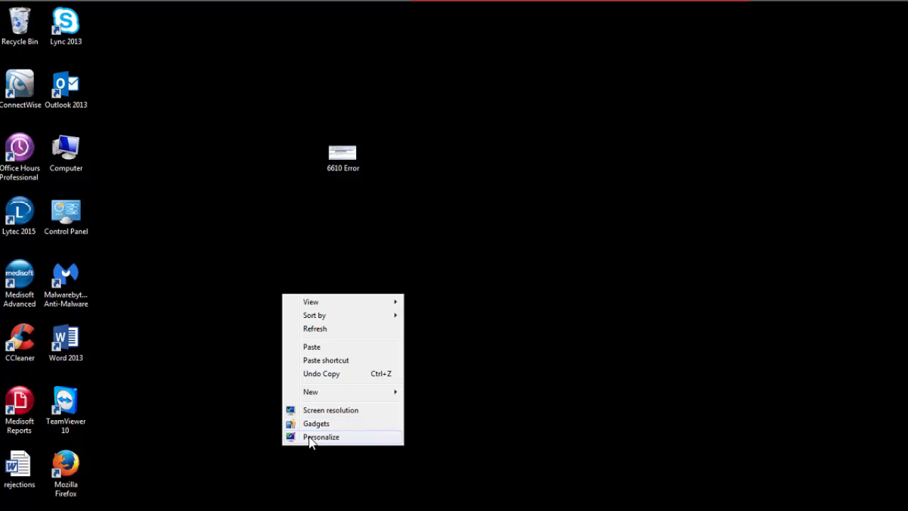
From Personalize, open Desktop Icon Settings with the Computer, Recycle Bin and Control Panel icons enabled.
click(321, 436)
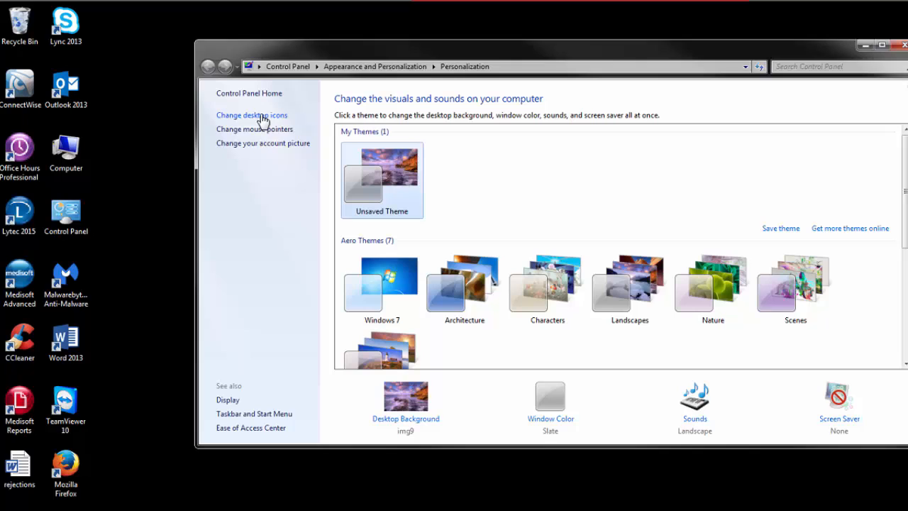
click(251, 115)
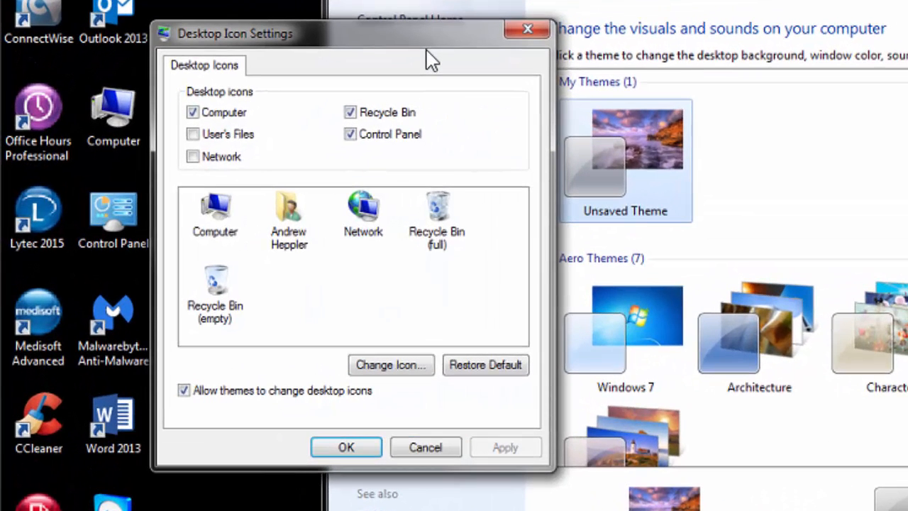
click(349, 134)
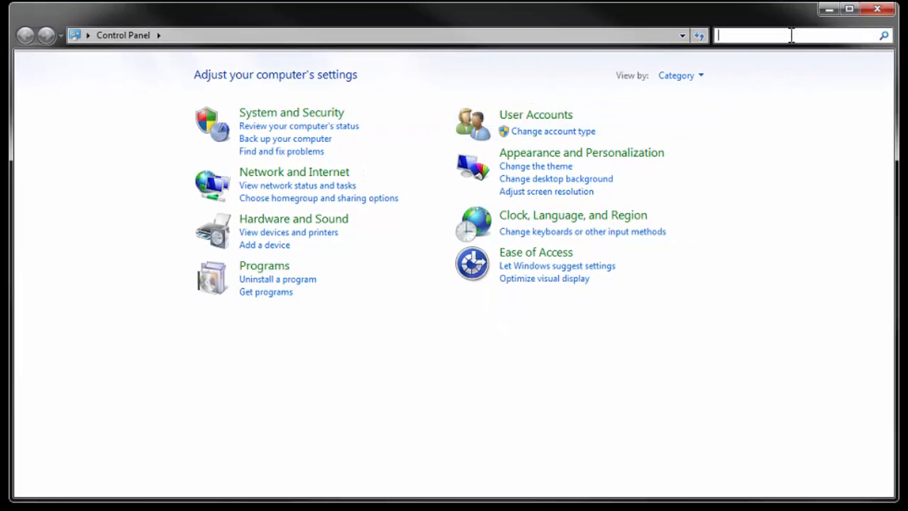
Search Control Panel for 'device' and open Device Manager from the results.
text(d)
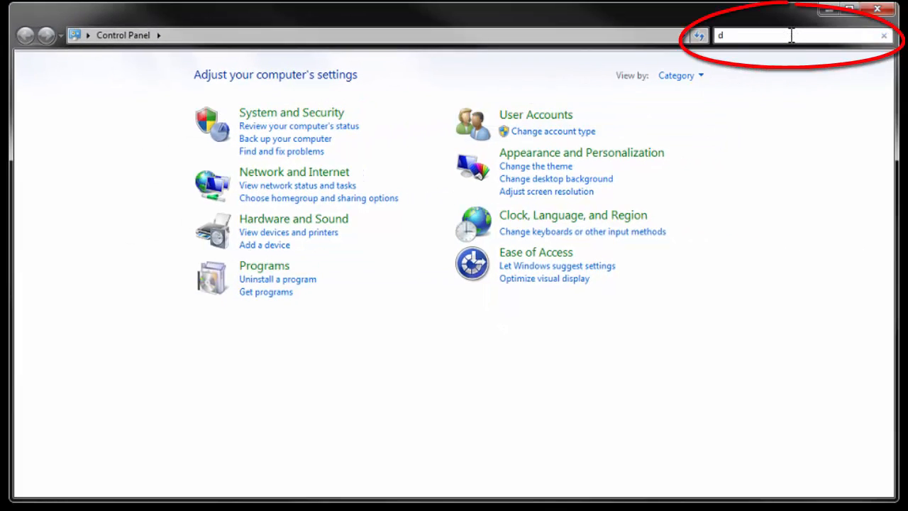
text(evice)
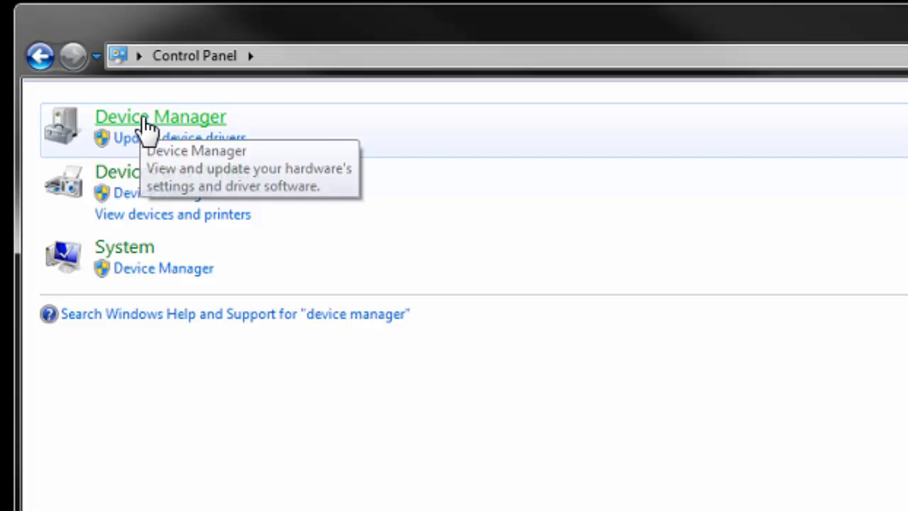
click(161, 117)
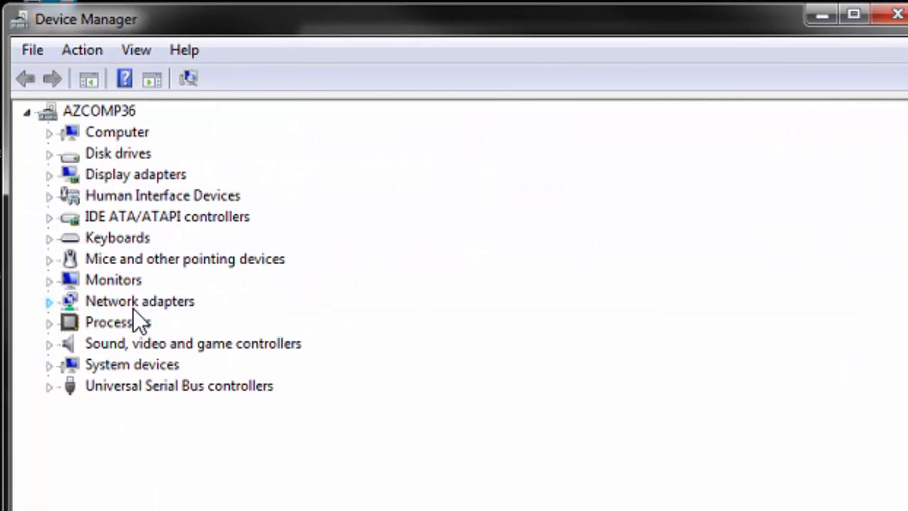
Under Network adapters, open the Realtek PCIe GBE Family Controller's properties.
click(49, 301)
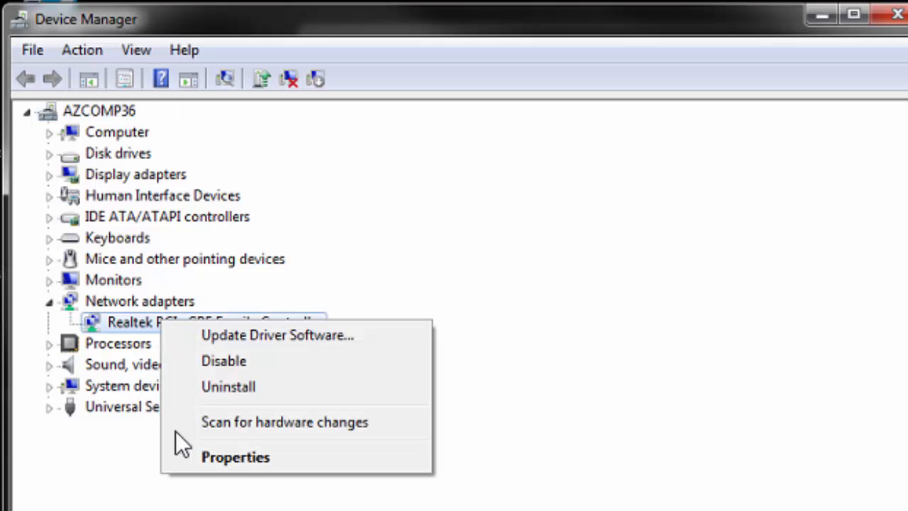
click(236, 457)
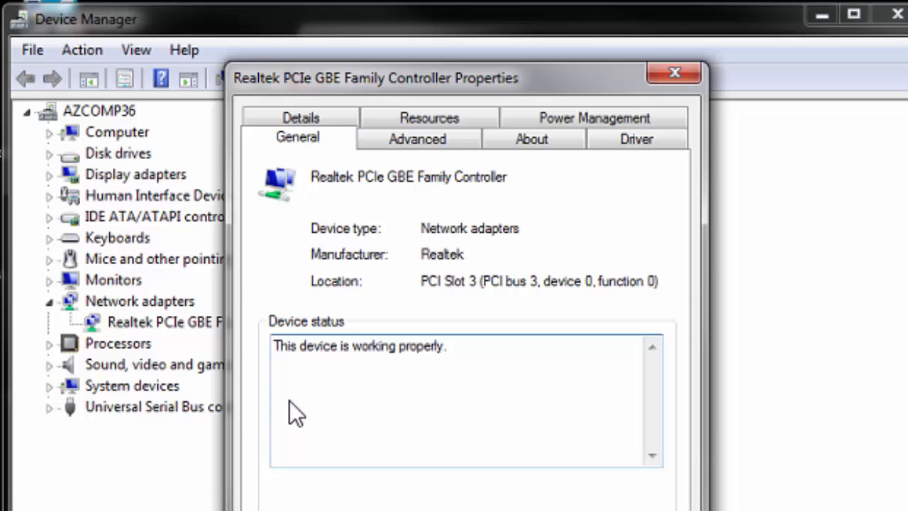
mouse_move(592, 117)
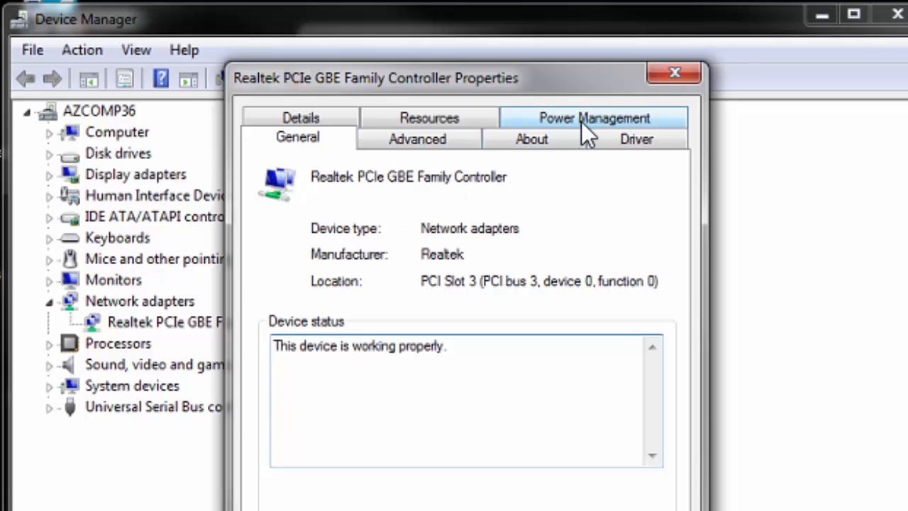
Uncheck 'Allow the computer to turn off this device to save power' under Power Management and confirm.
click(594, 118)
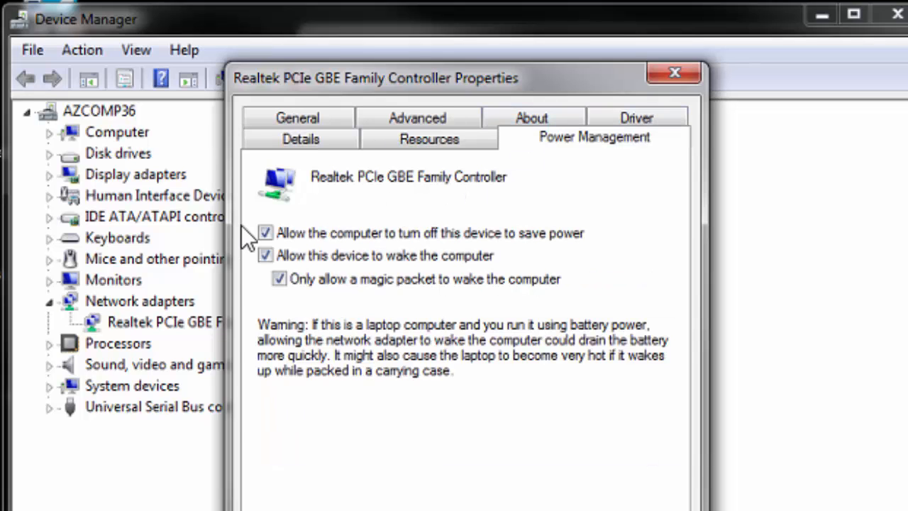
mouse_move(474, 200)
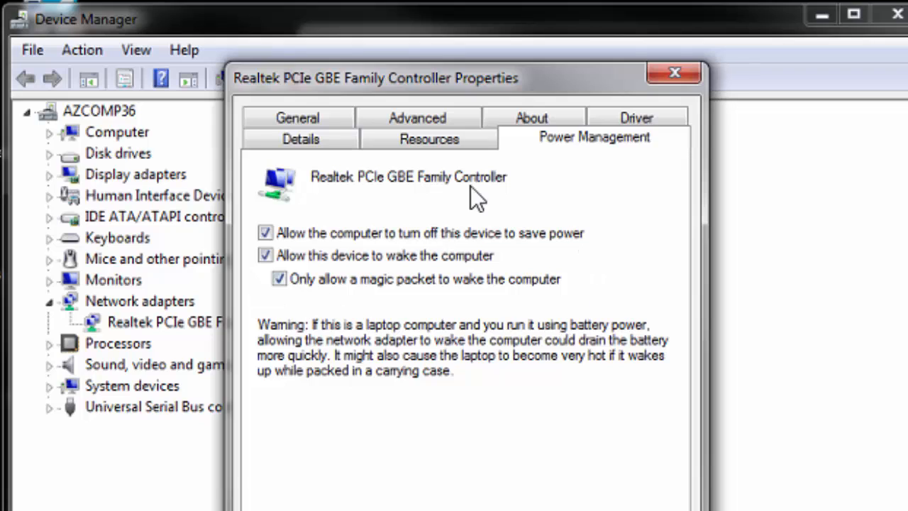
mouse_move(564, 308)
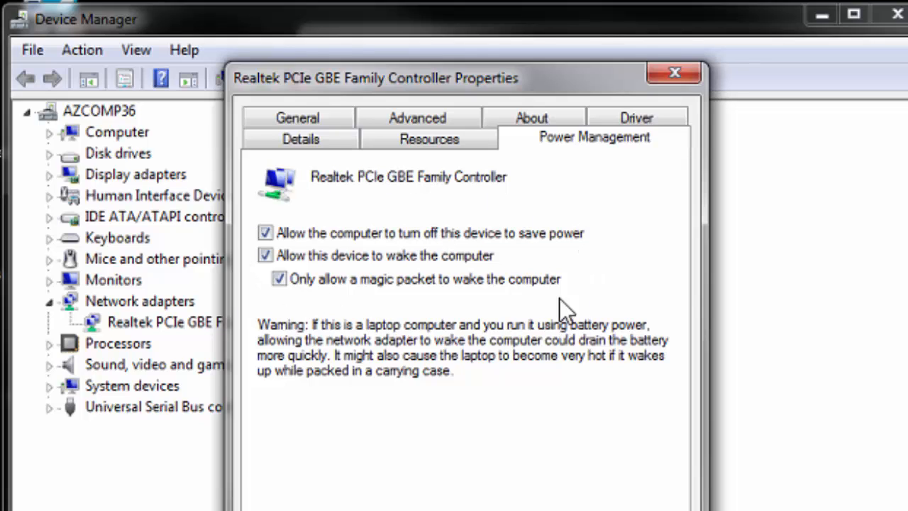
mouse_move(623, 202)
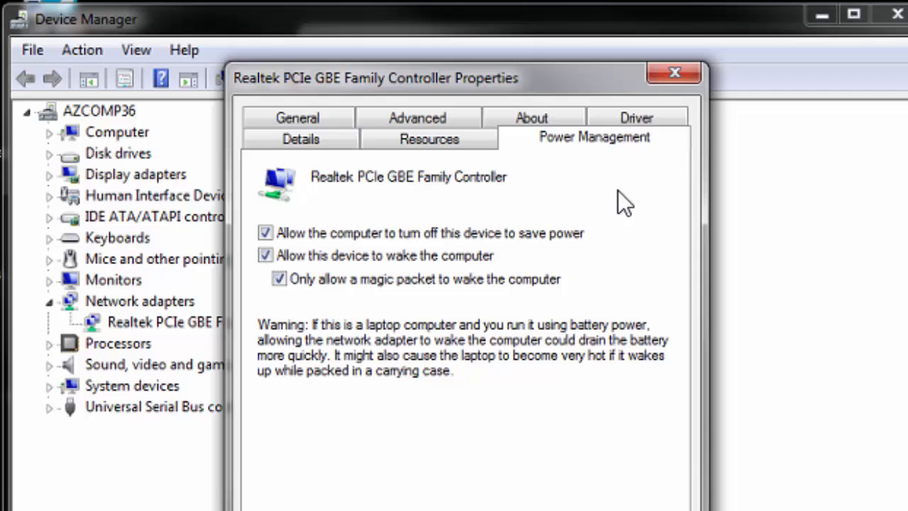
mouse_move(389, 174)
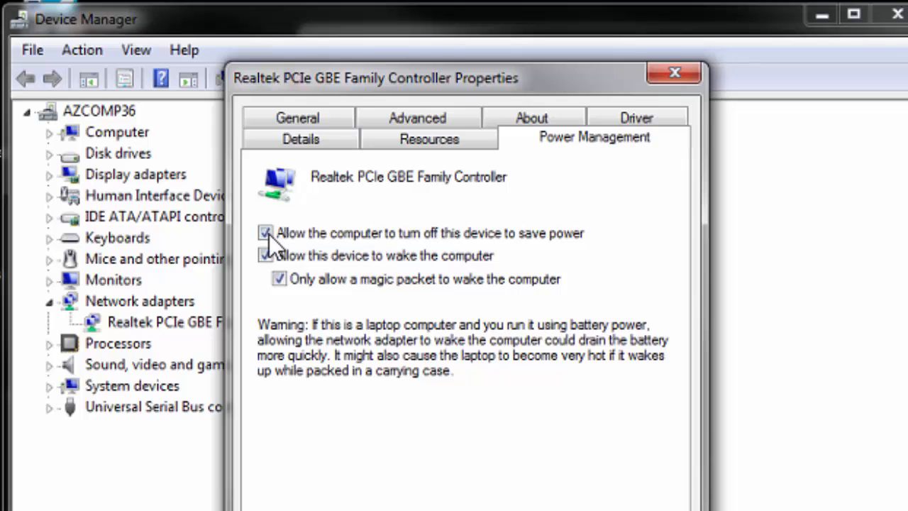
click(265, 233)
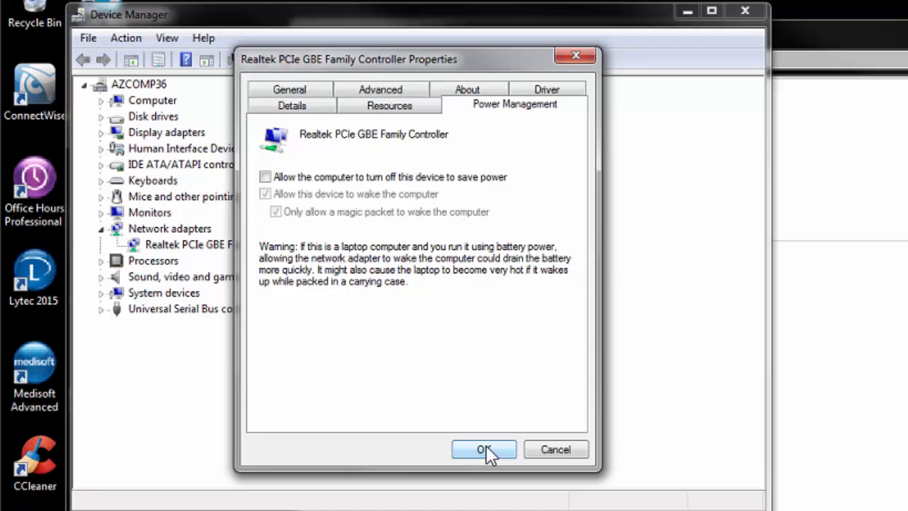
click(484, 449)
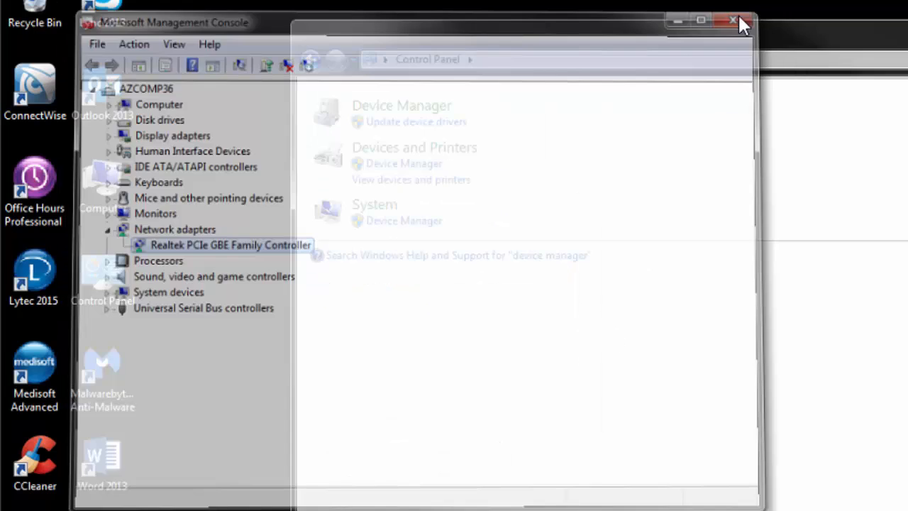
Close Device Manager and open the Dell plan's advanced power settings via Power Options.
click(733, 21)
text(power opt)
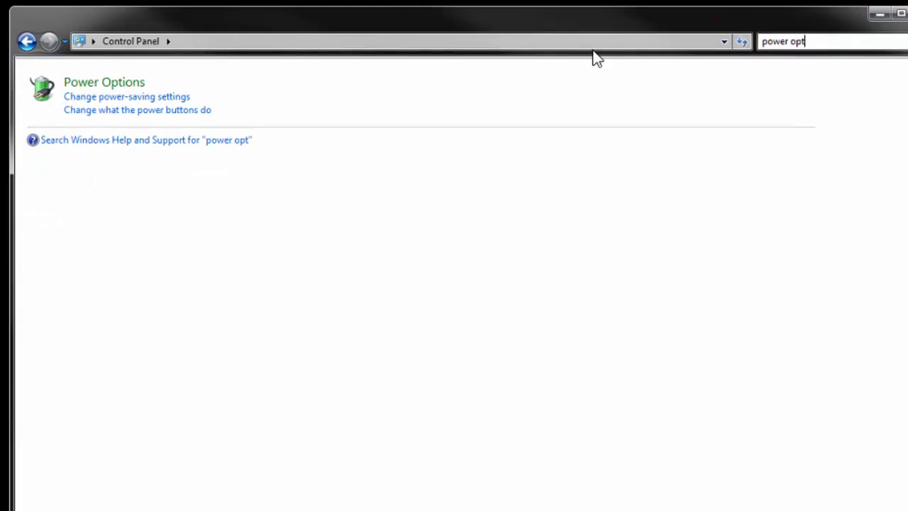
click(104, 81)
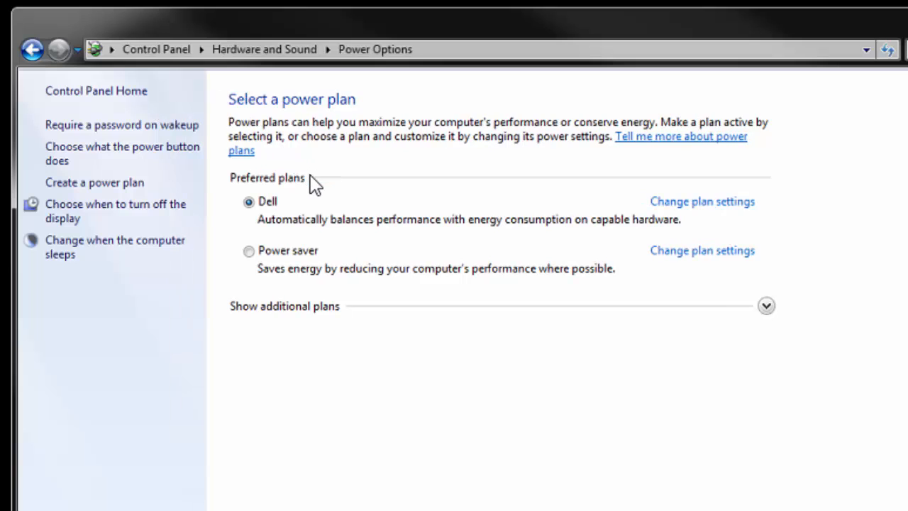
mouse_move(642, 205)
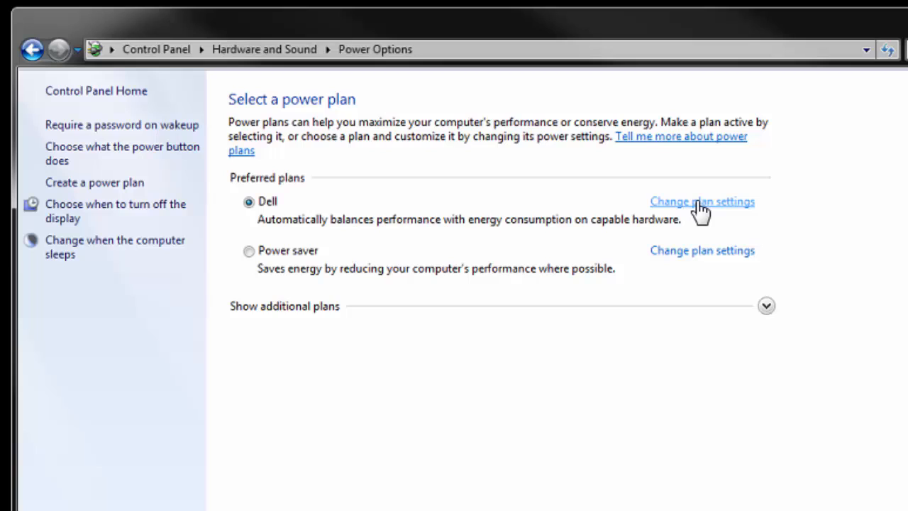
mouse_move(253, 201)
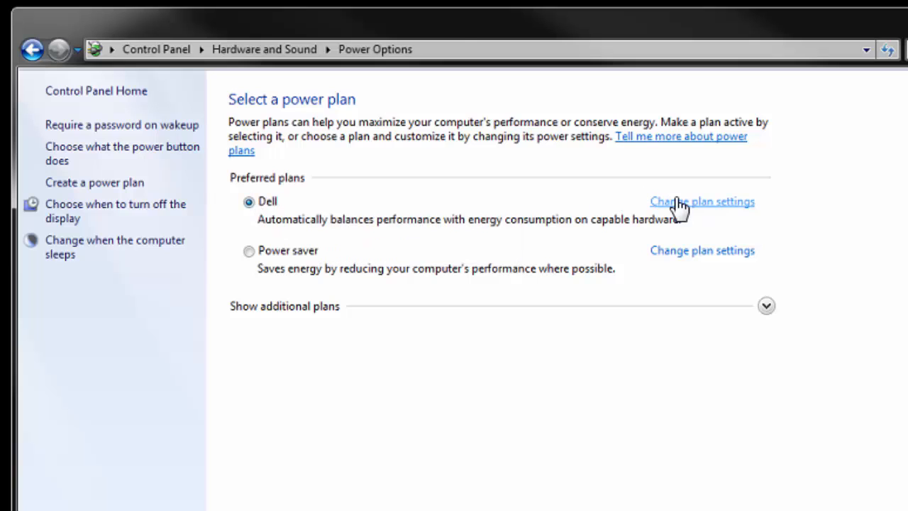
click(702, 202)
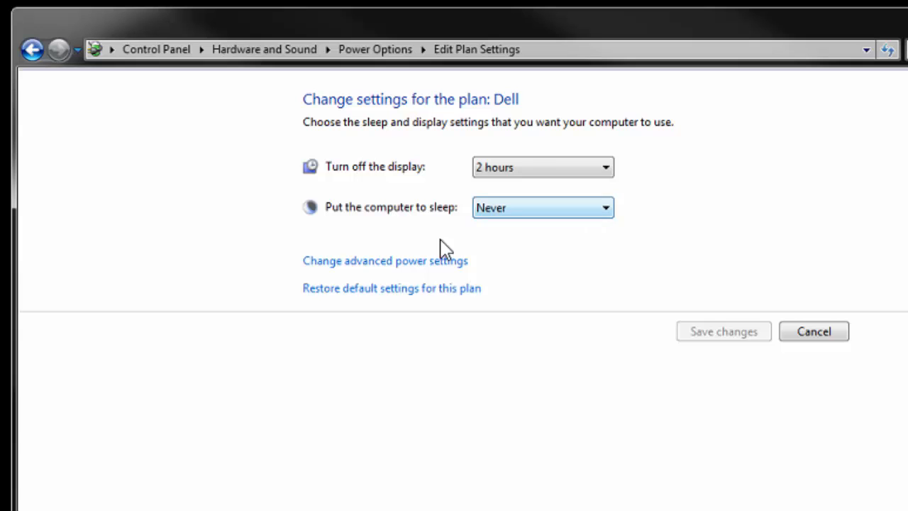
click(386, 260)
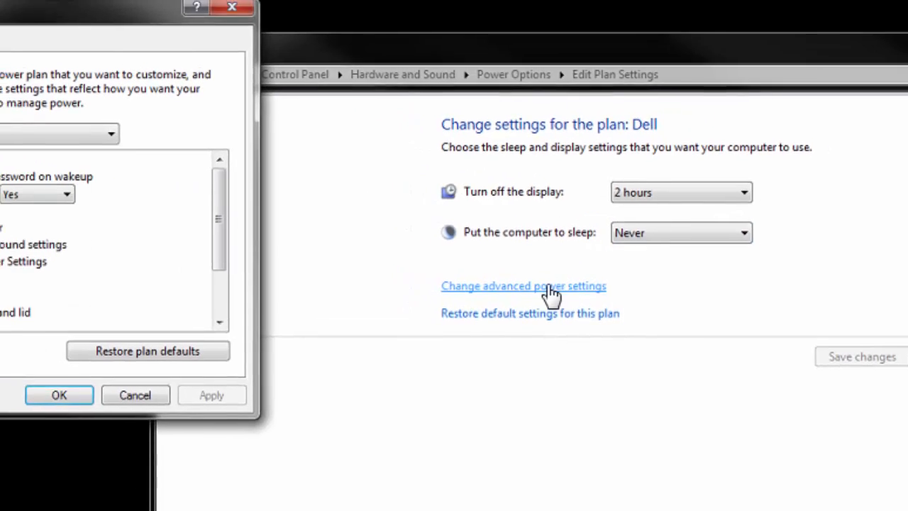
Confirm Sleep and hybrid sleep are Never, then edit the 20-minute hard disk turn-off value.
click(524, 285)
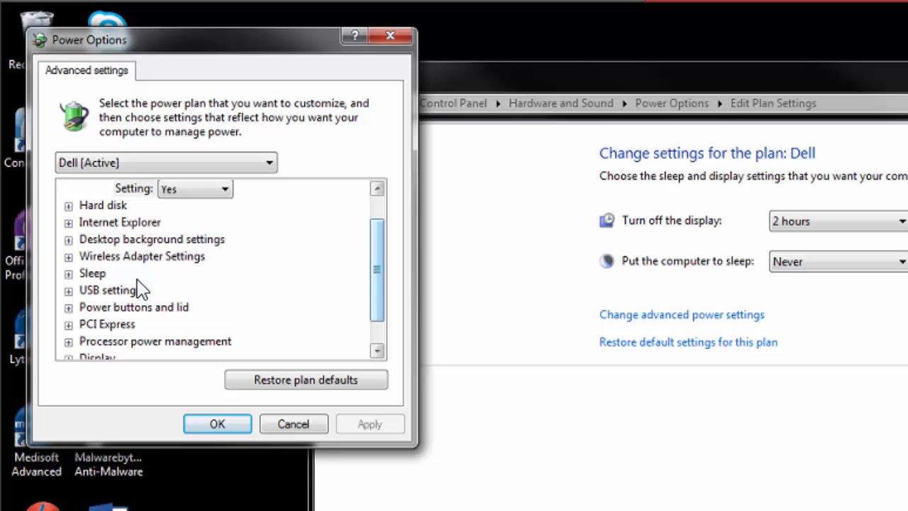
click(68, 273)
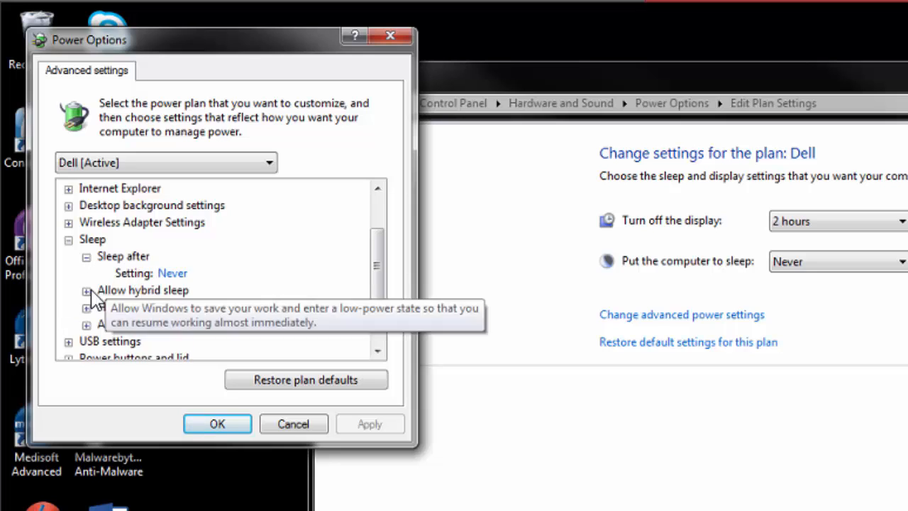
click(85, 291)
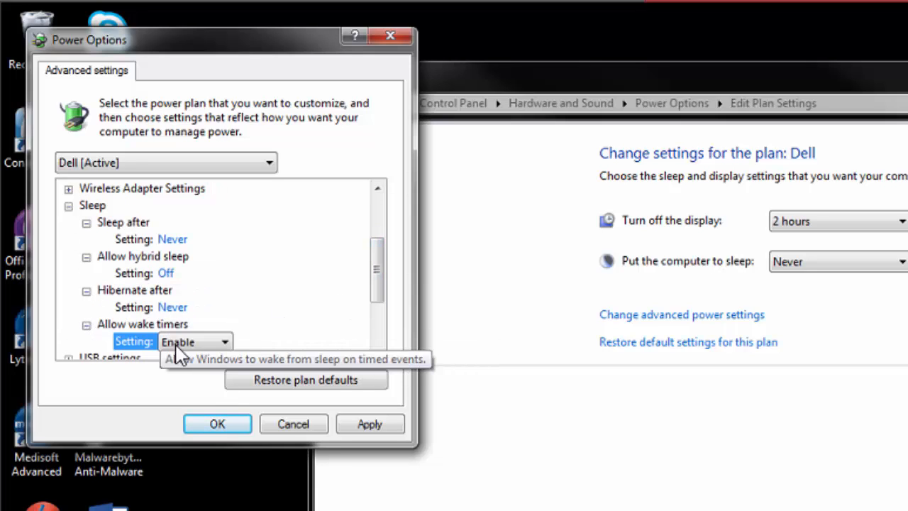
mouse_move(377, 273)
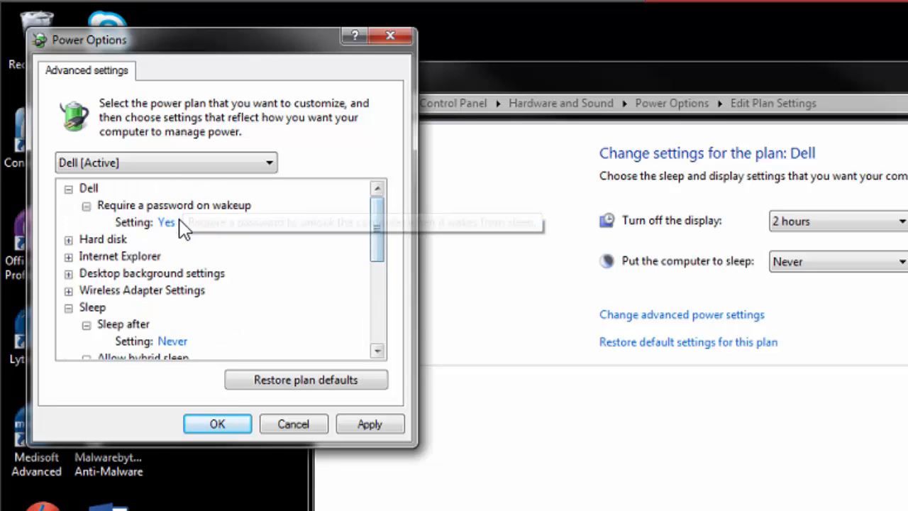
mouse_move(71, 252)
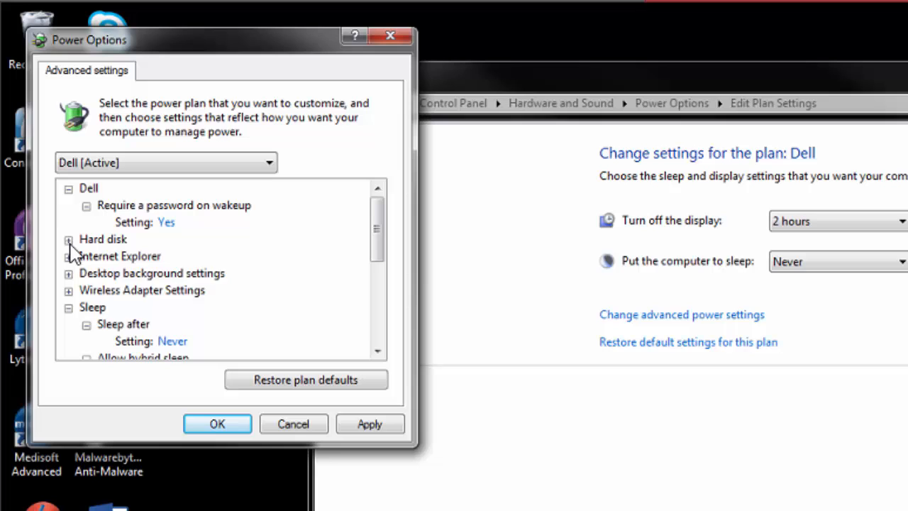
click(69, 239)
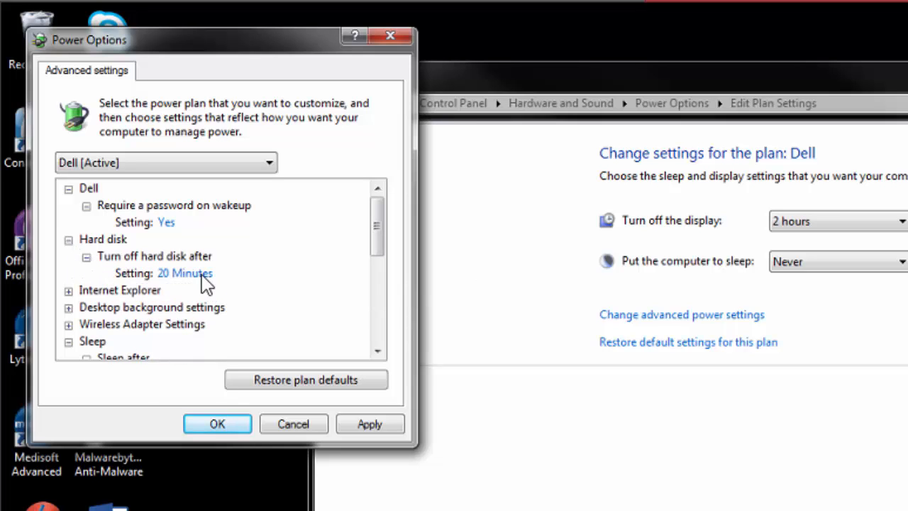
click(185, 273)
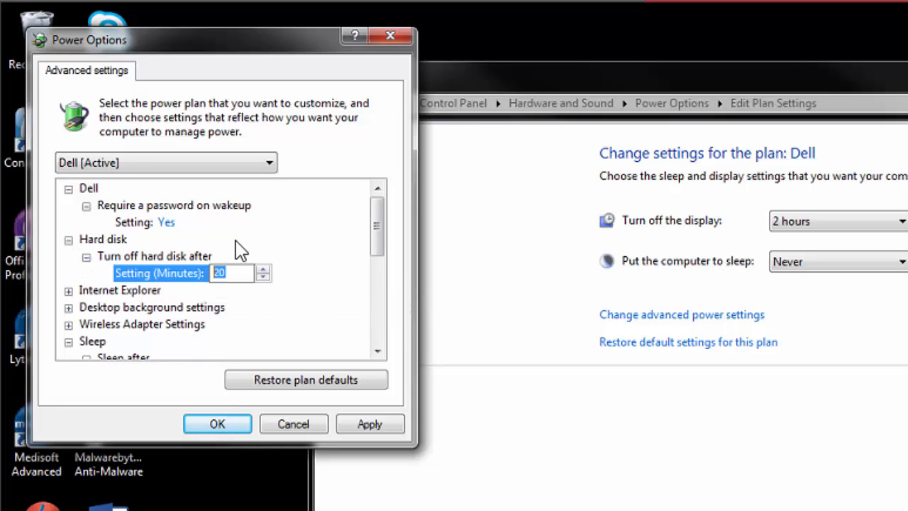